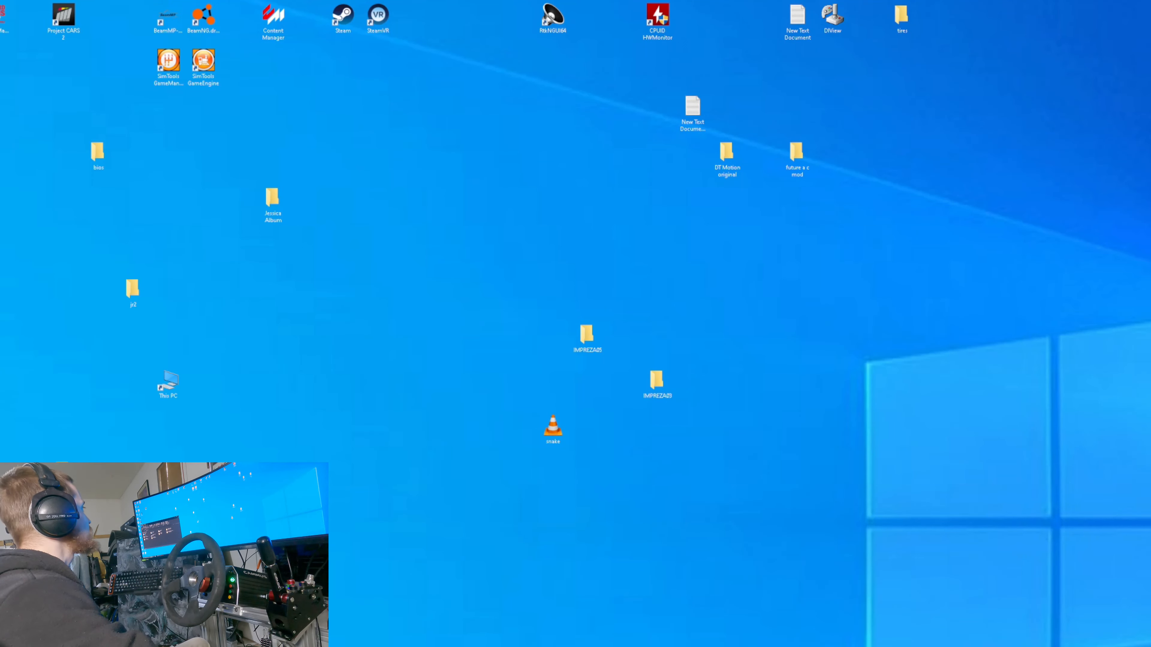
Open the F drive from its desktop shortcut in a File Explorer window
double_click(167, 382)
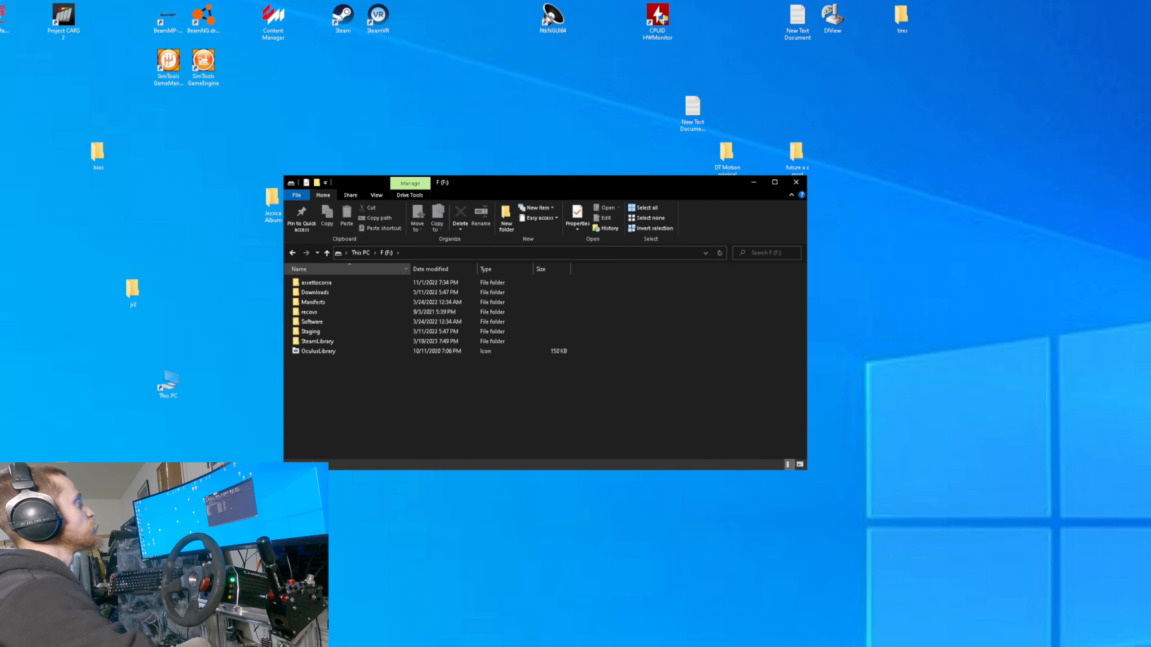
Navigate into SteamLibrary, then steamapps and its common folder
left_click(317, 341)
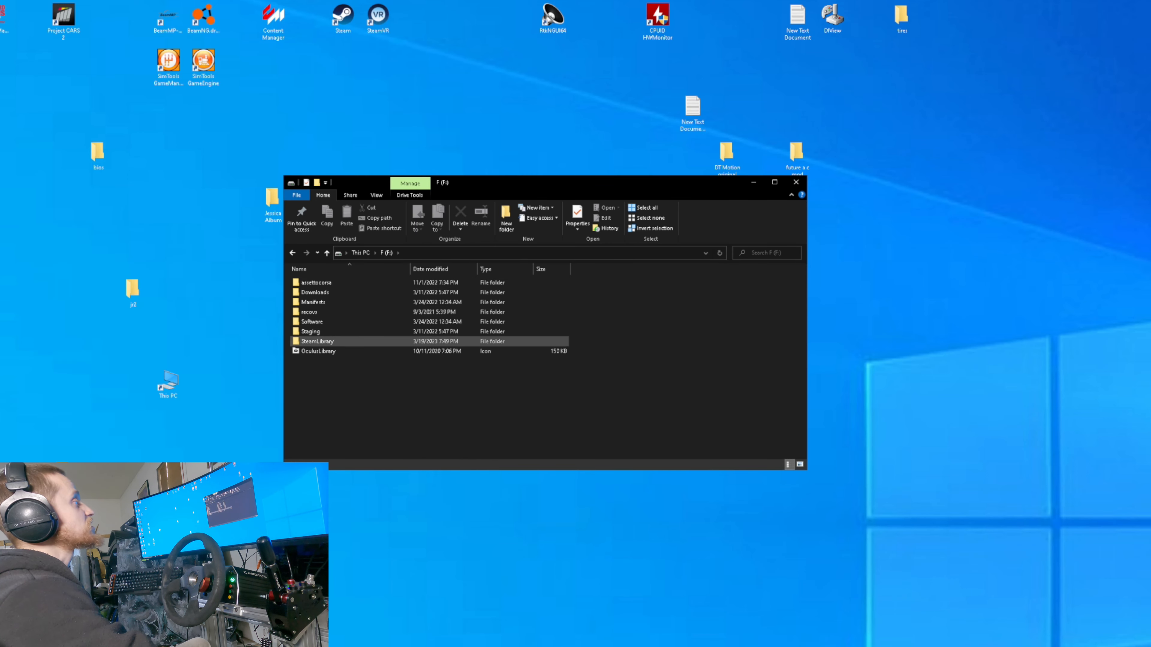
double_click(317, 341)
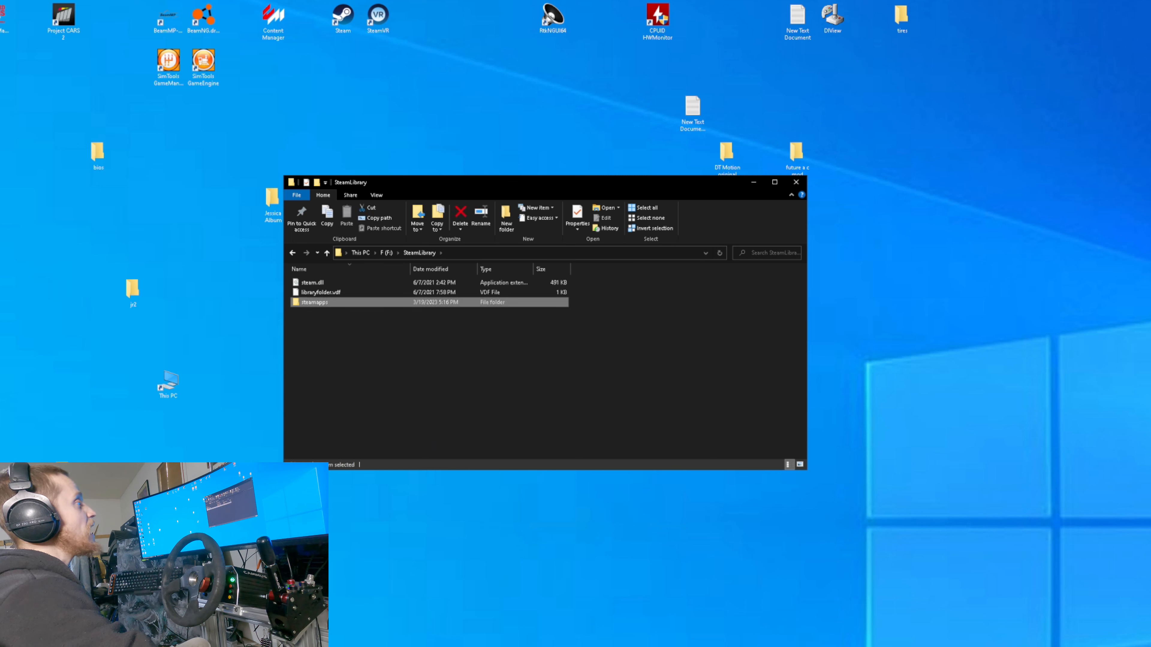
double_click(314, 301)
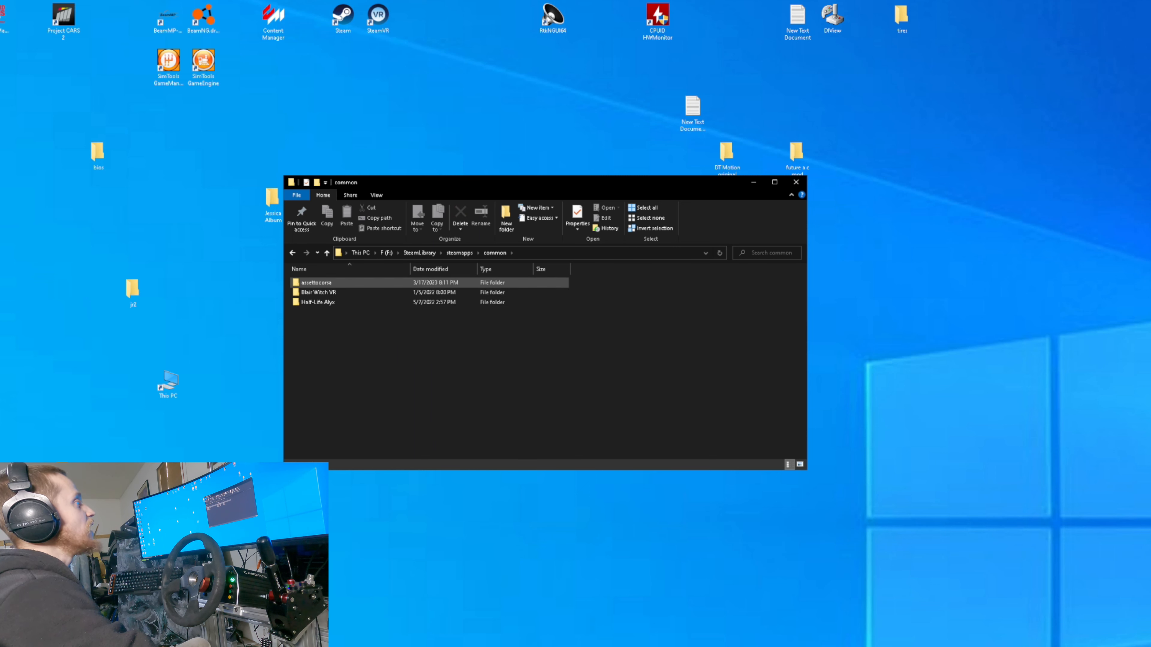
Continue into assettocorsa, apps, then python where the Codriver folder is listed
double_click(317, 282)
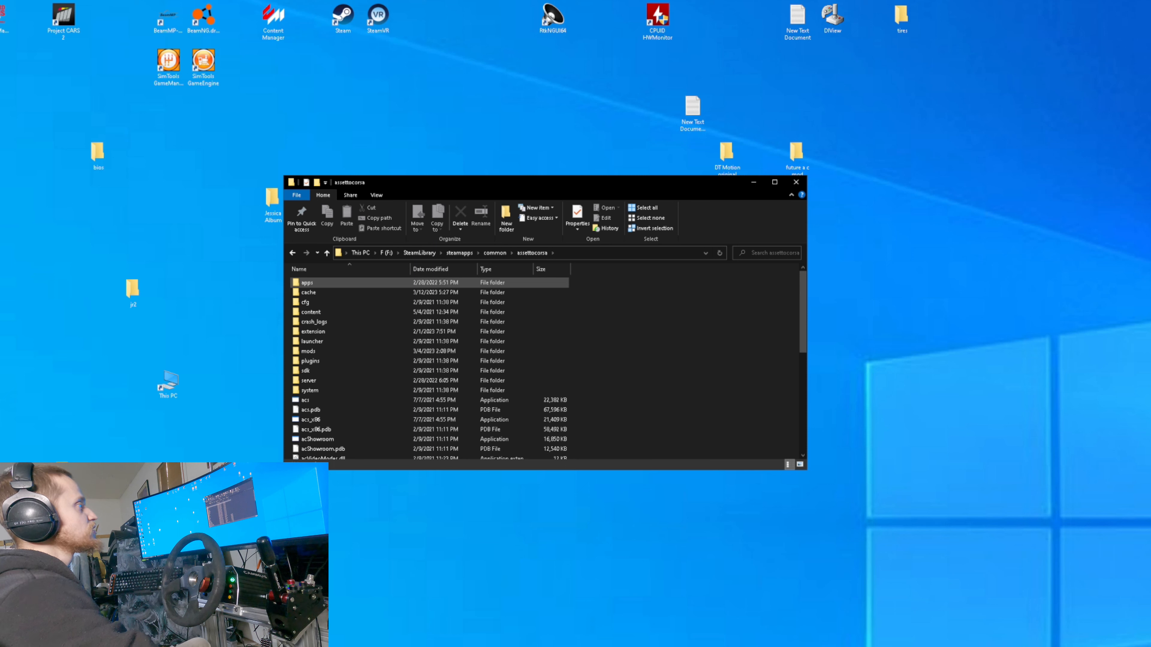
double_click(306, 282)
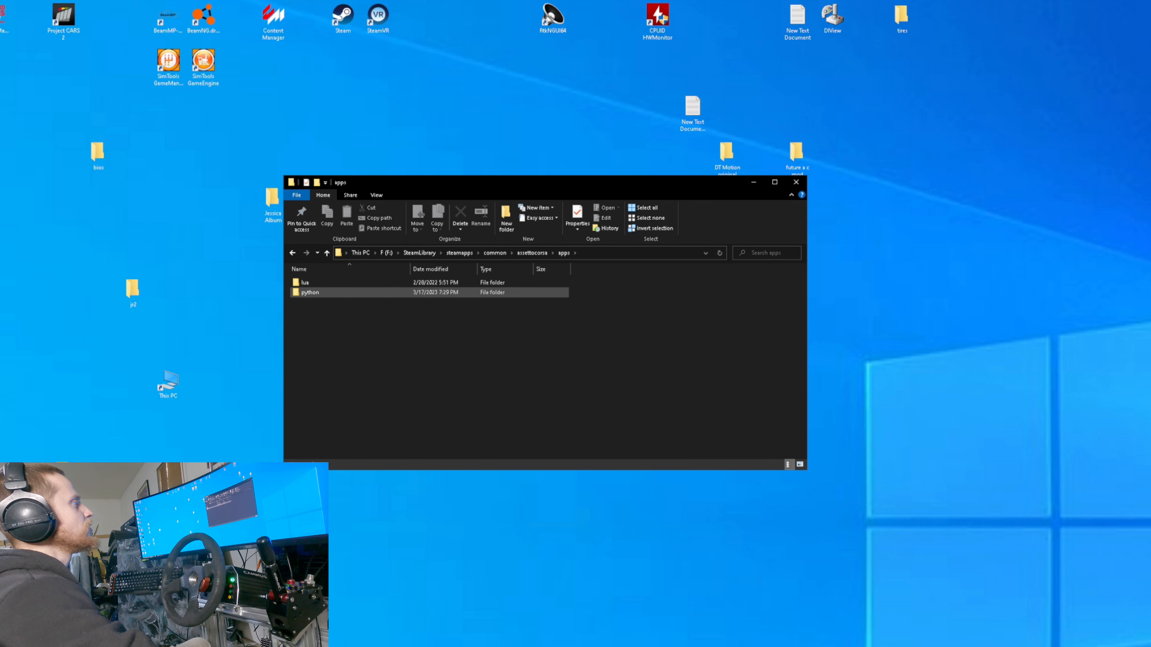
double_click(311, 292)
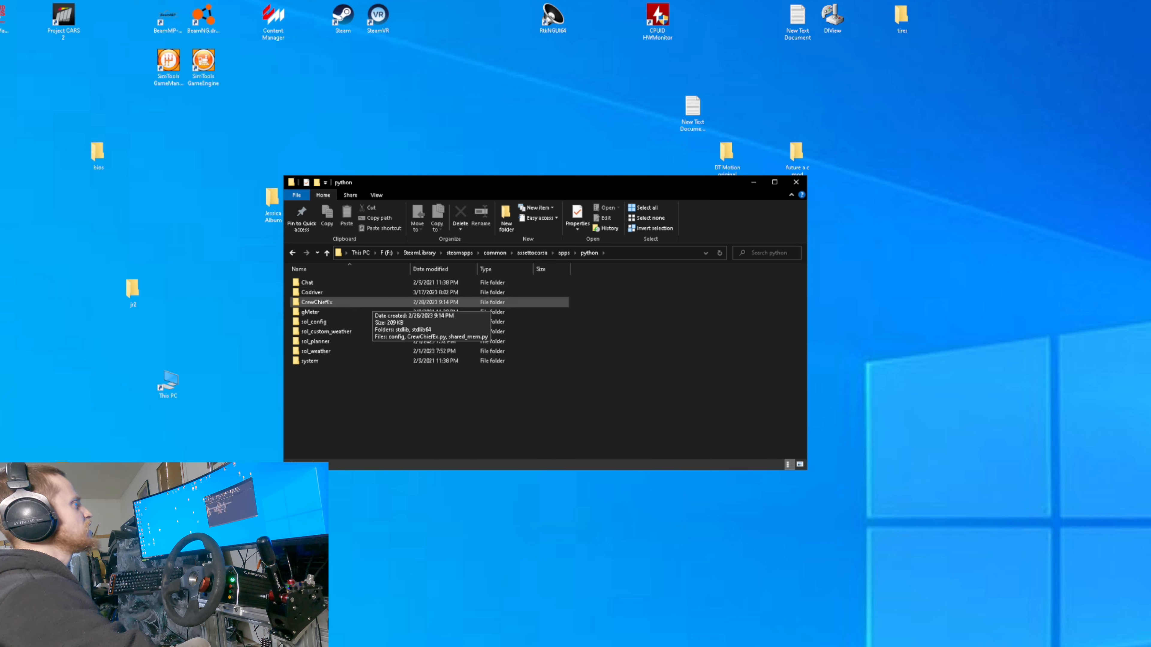